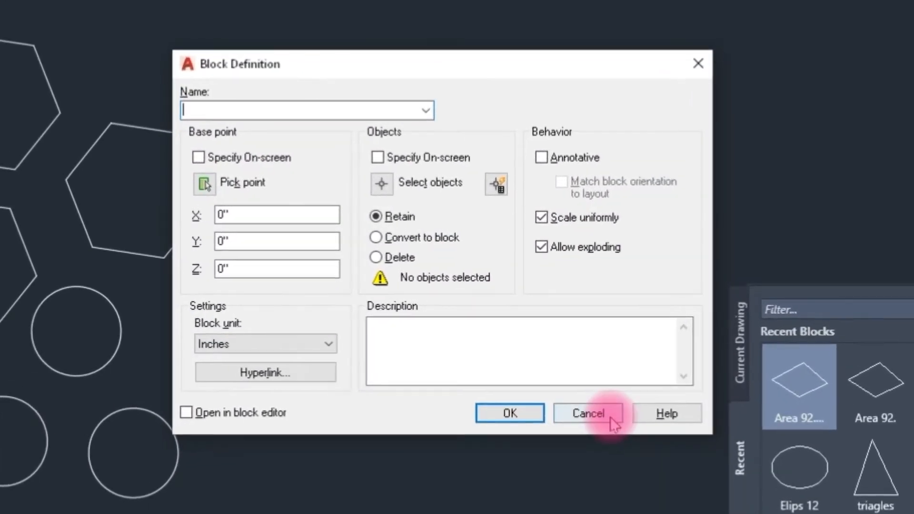
- Cancel the Block Definition dialog without creating a block
left_click(588, 414)
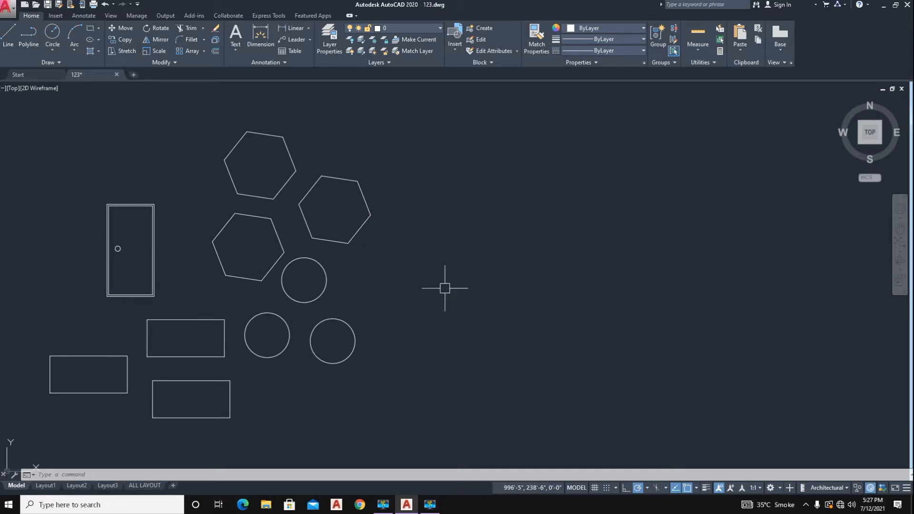
mouse_move(460, 279)
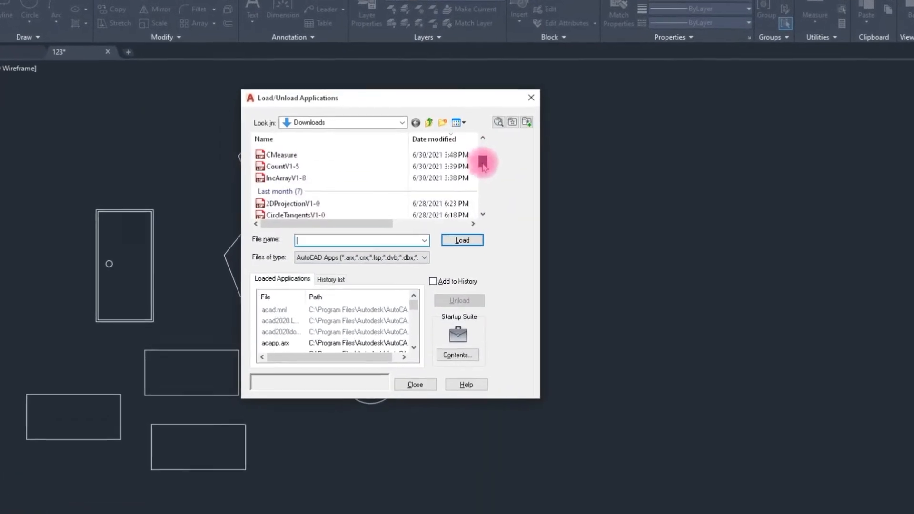
- Load CountV1-5 from Downloads via APPLOAD and close the loader
left_click(461, 240)
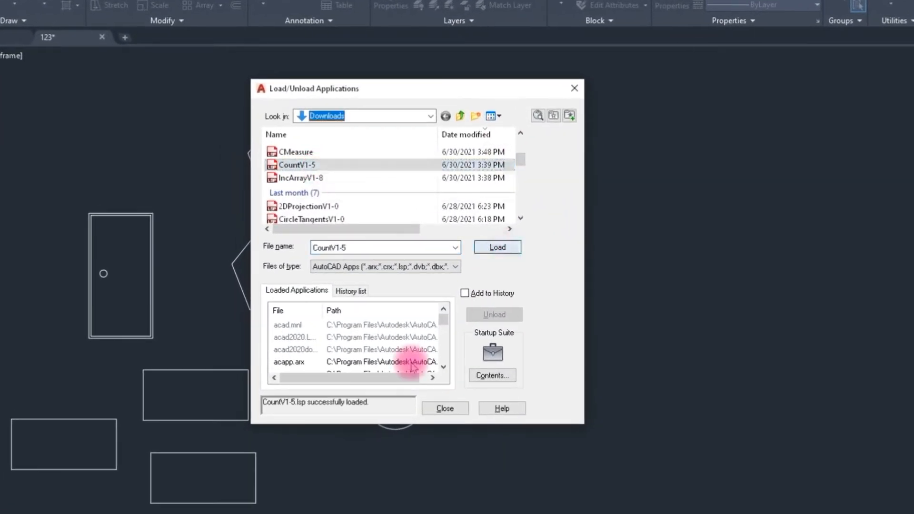
left_click(445, 408)
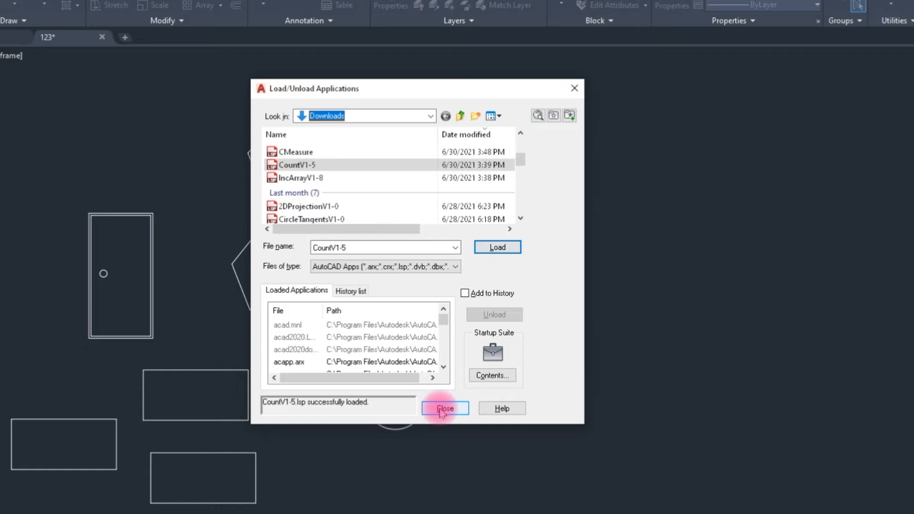
left_click(444, 408)
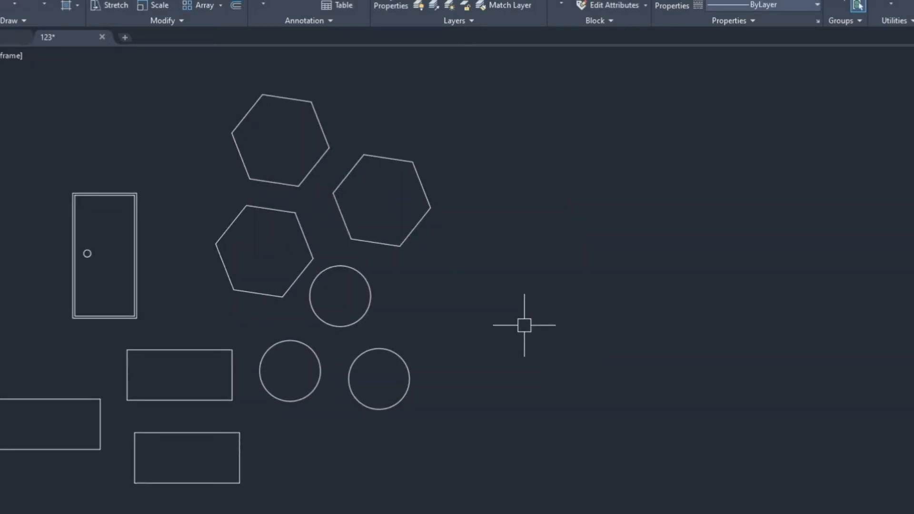
- Run COUNT and place a table counting 6 Sides Polygons, circle 6r, Doors 3x7, rec2
type("COUN")
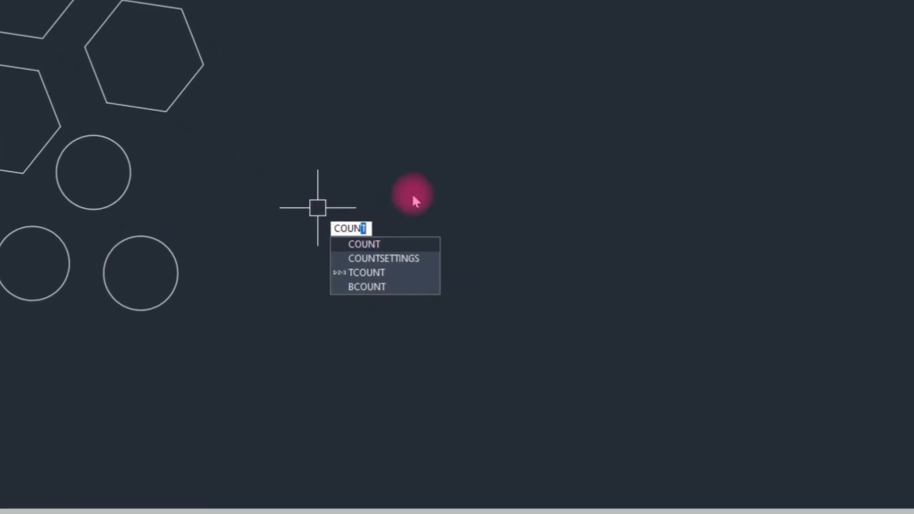
key("Enter")
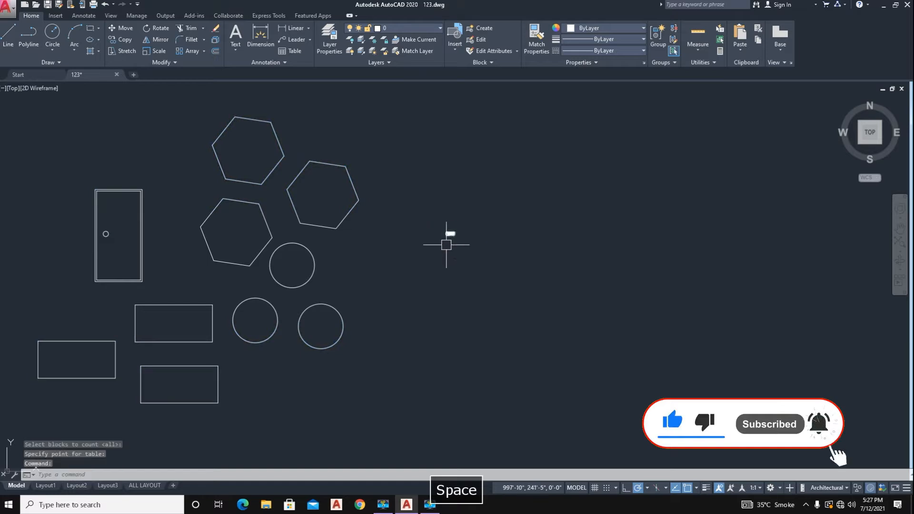
left_click(445, 245)
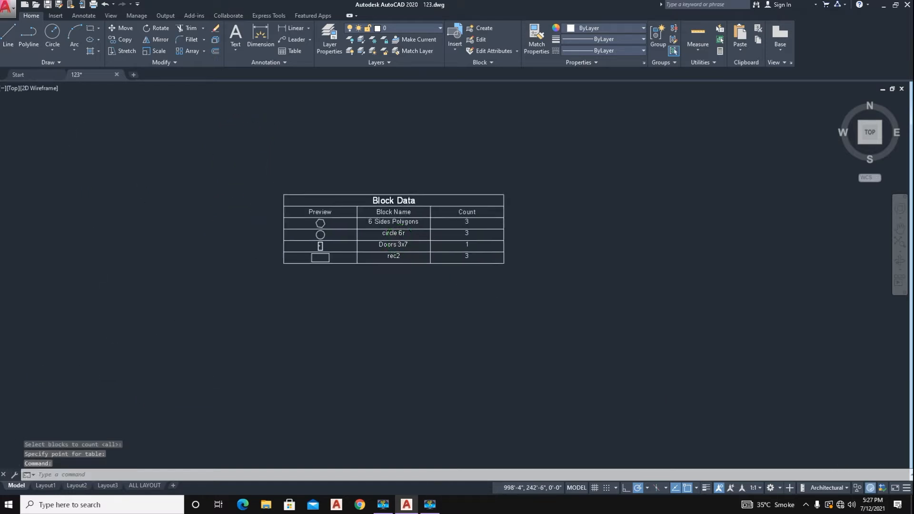
scroll("down", 3)
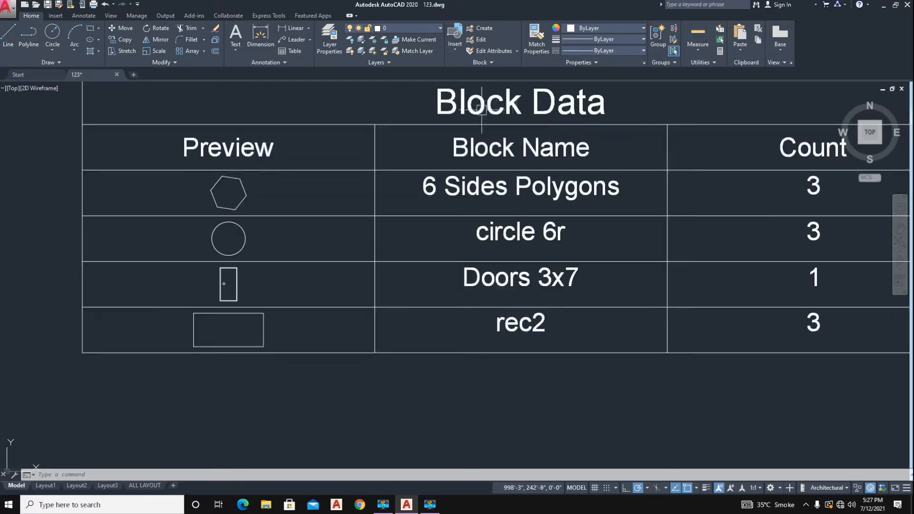
mouse_move(314, 280)
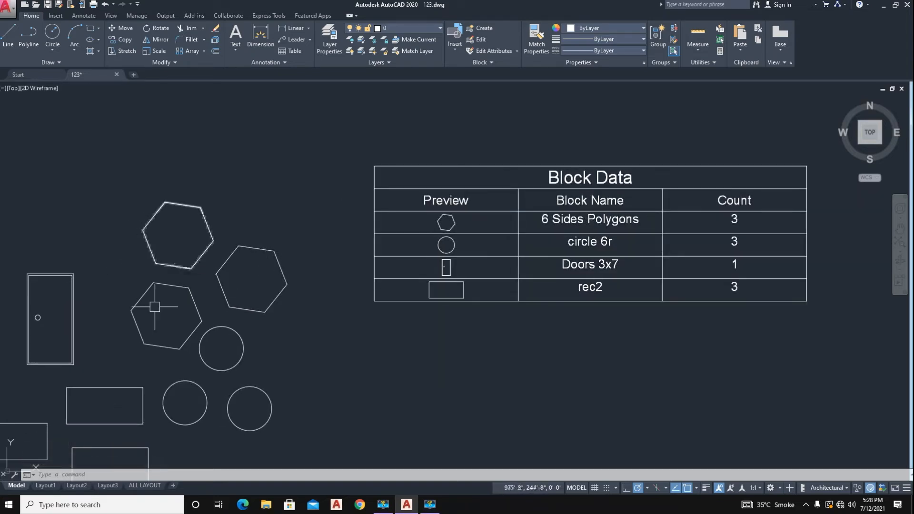
scroll("down", 3)
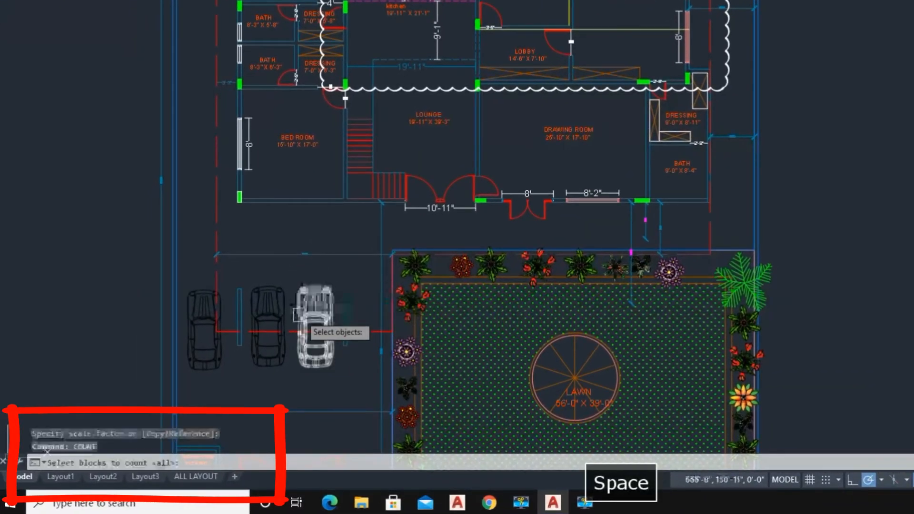
- Select the floor plan blocks and place their count table beside the plan
left_click(203, 314)
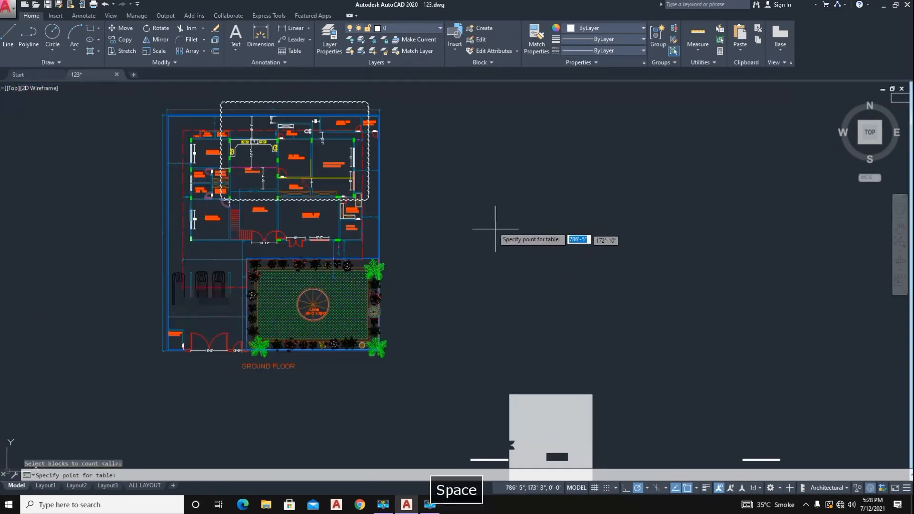
left_click(494, 227)
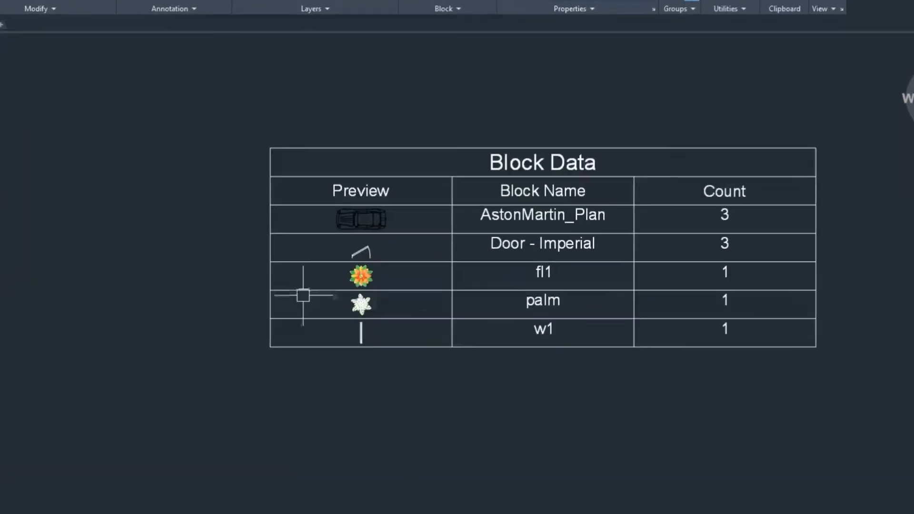
left_click(542, 213)
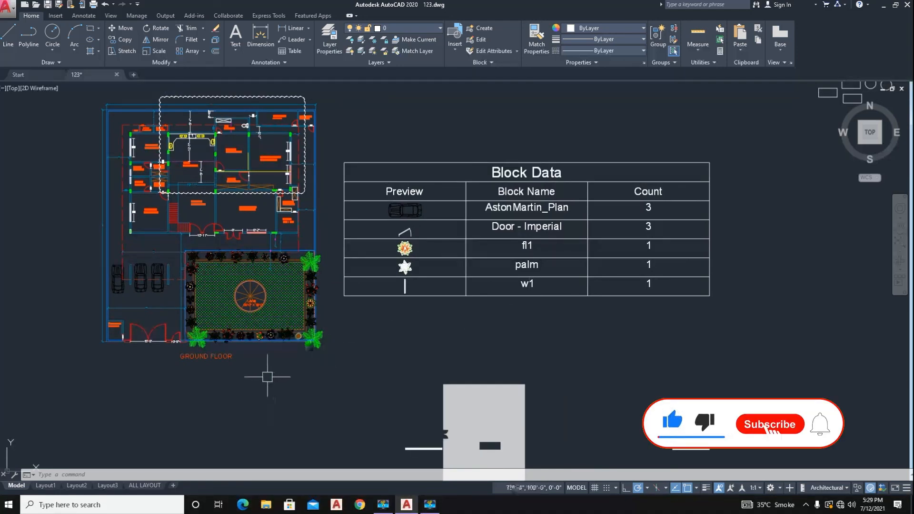
left_click(769, 424)
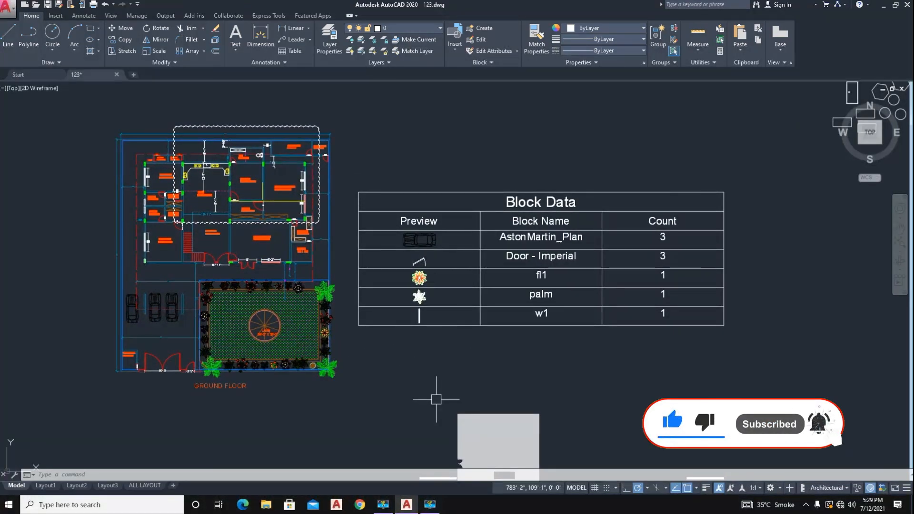